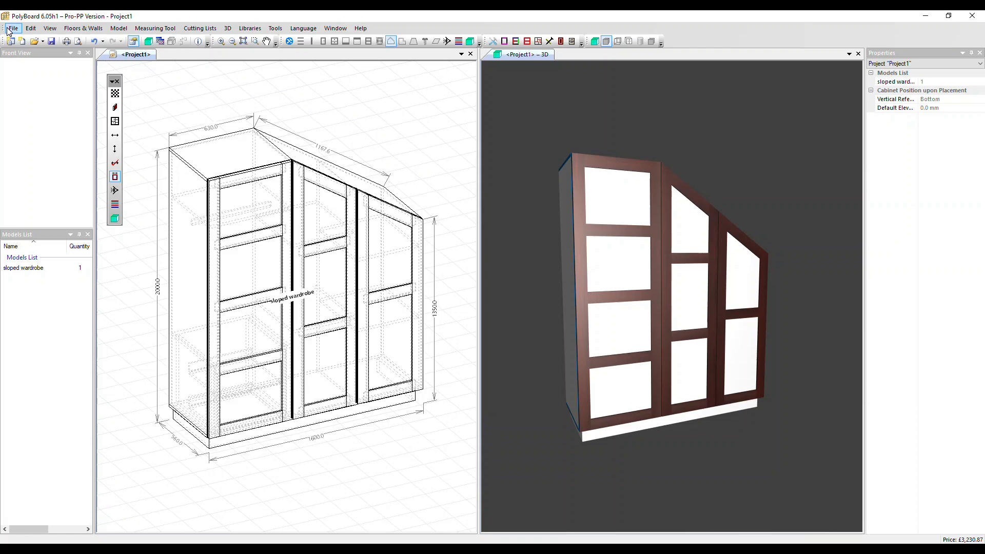
- Open Labels Setup and enable printing edges along label sides and drawing part shapes
{"action": "left_click", "coordinate": [11, 27]}
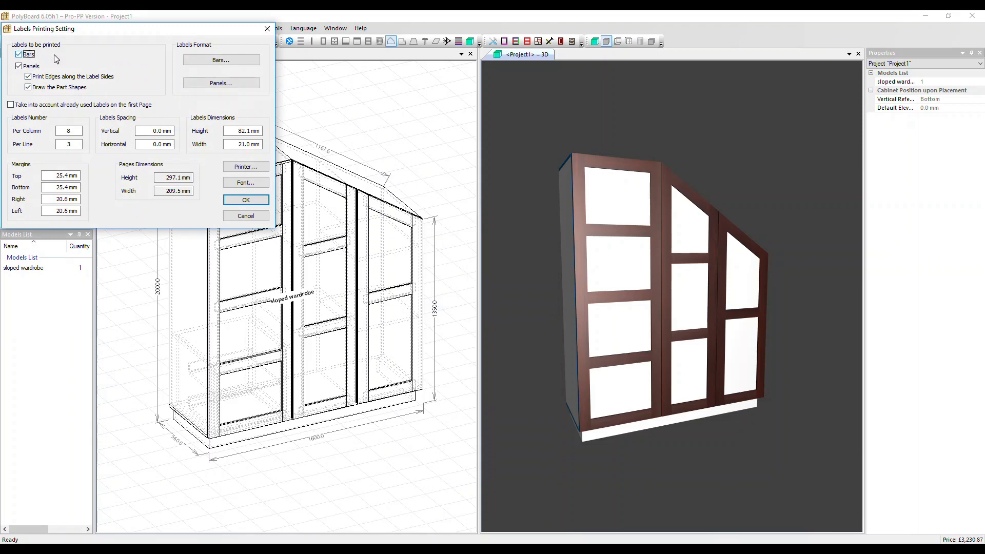
{"action": "mouse_move", "coordinate": [53, 70]}
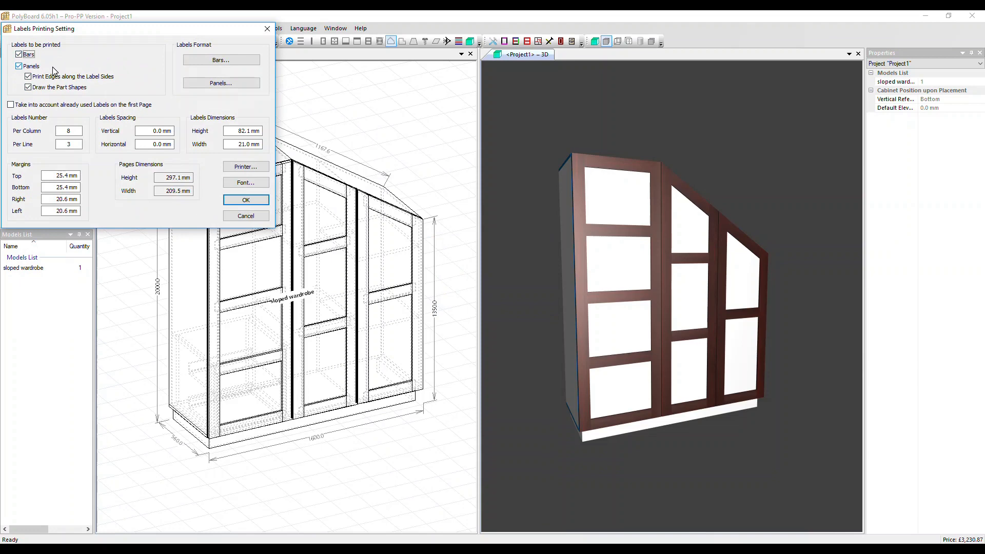
{"action": "mouse_move", "coordinate": [54, 88]}
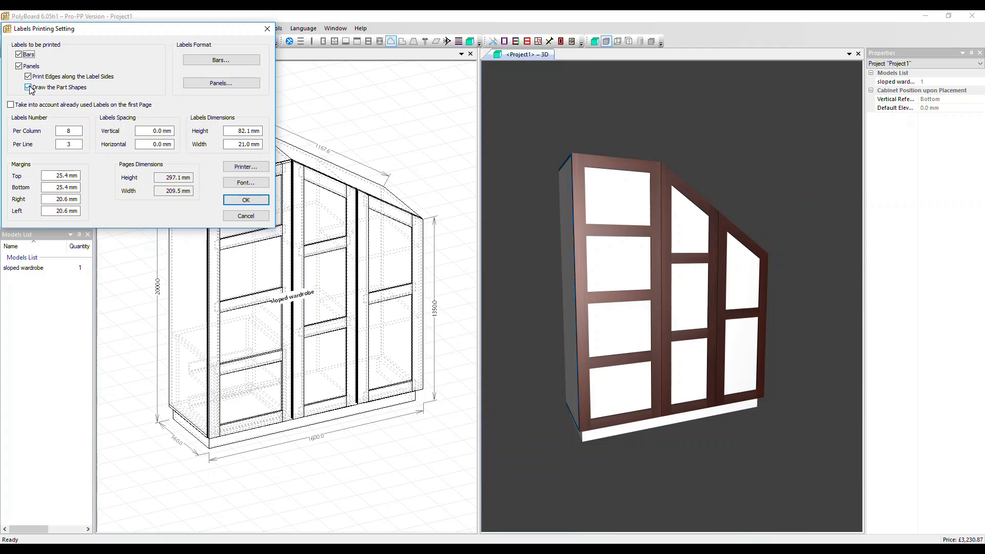
{"action": "left_click", "coordinate": [28, 87]}
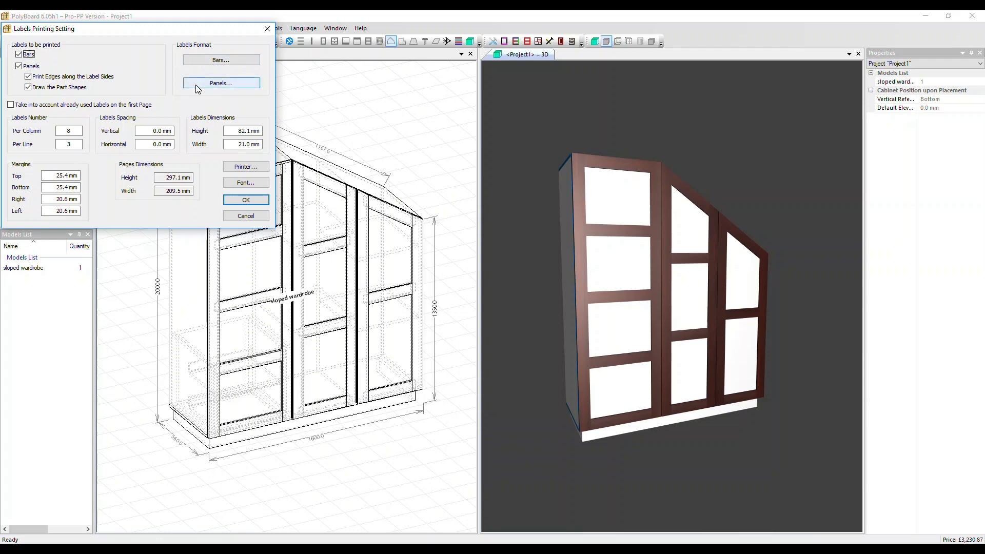
- Add Top, Bottom, Left and Right Edge to the panel label contents
{"action": "left_click", "coordinate": [220, 82]}
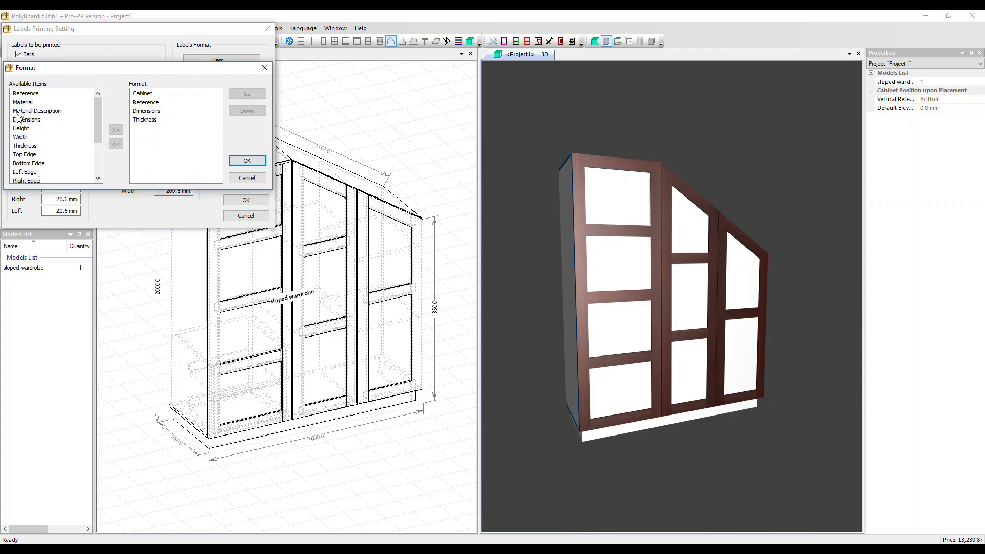
{"action": "mouse_move", "coordinate": [132, 78]}
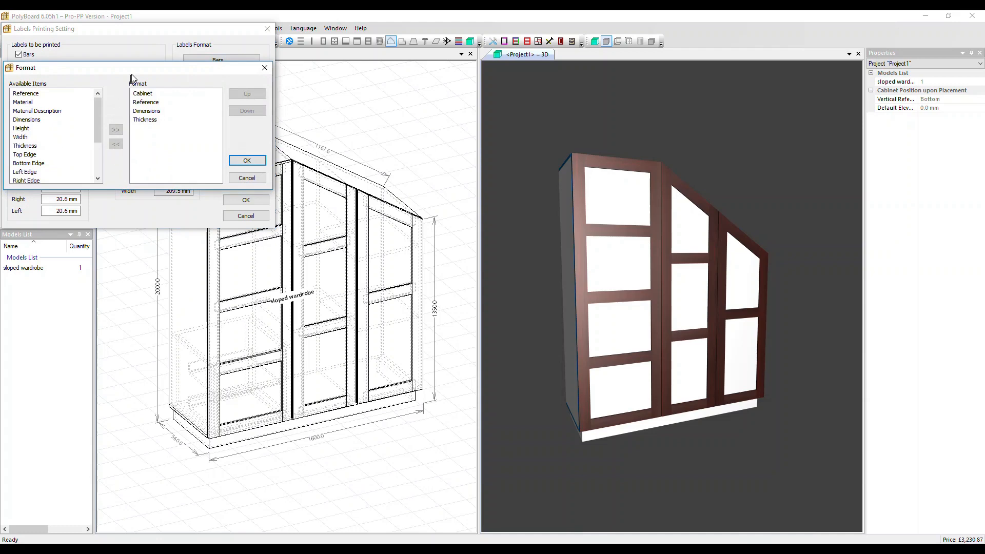
{"action": "mouse_move", "coordinate": [166, 144]}
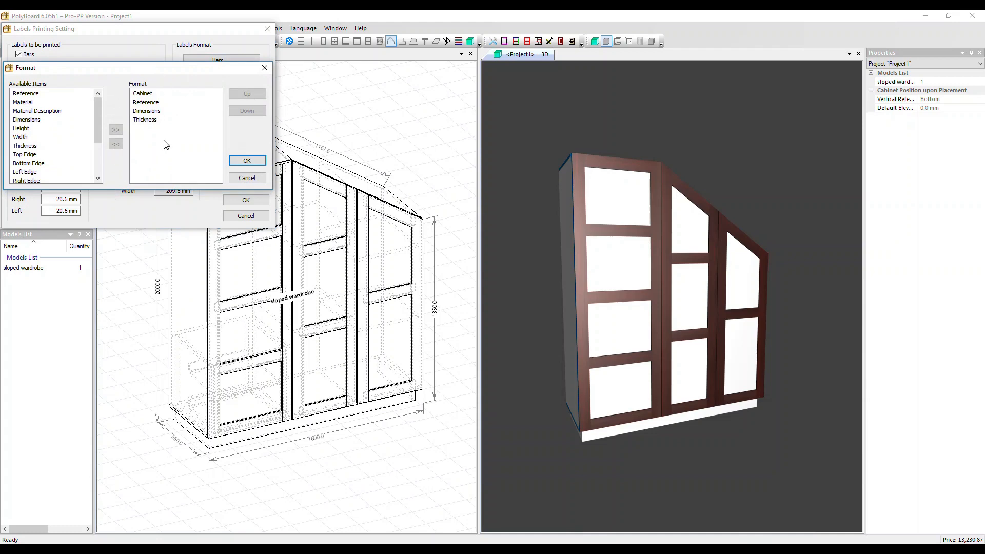
{"action": "mouse_move", "coordinate": [65, 158]}
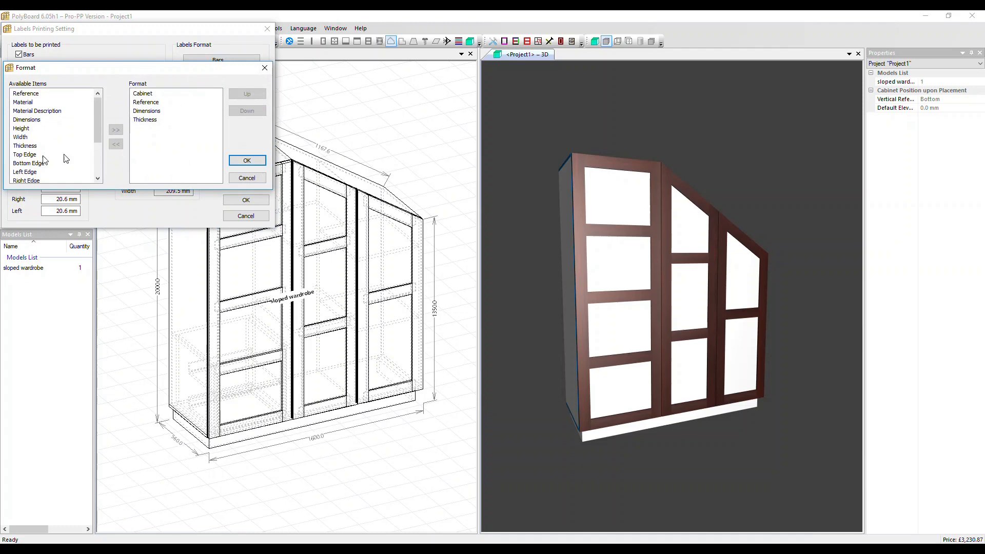
{"action": "left_click", "coordinate": [25, 154]}
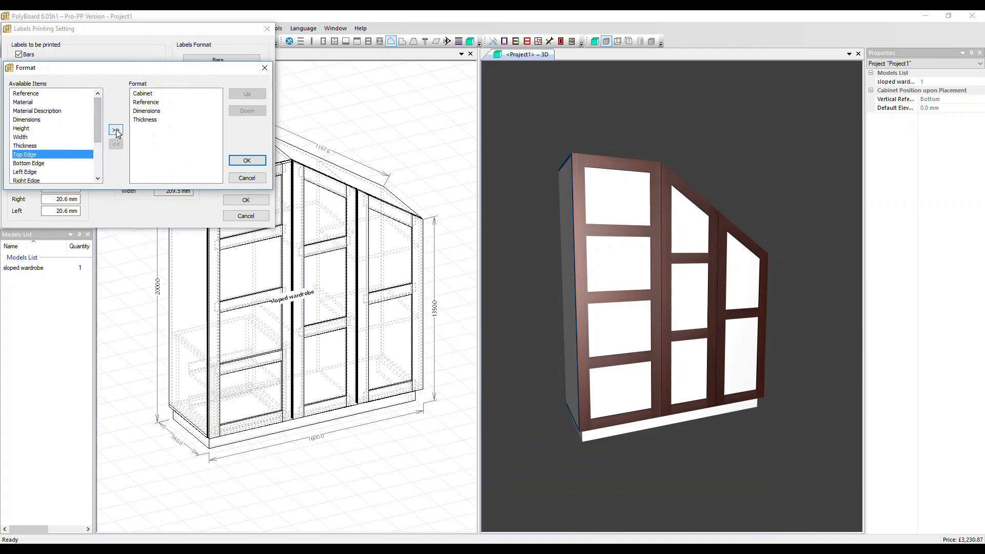
{"action": "left_click", "coordinate": [116, 131]}
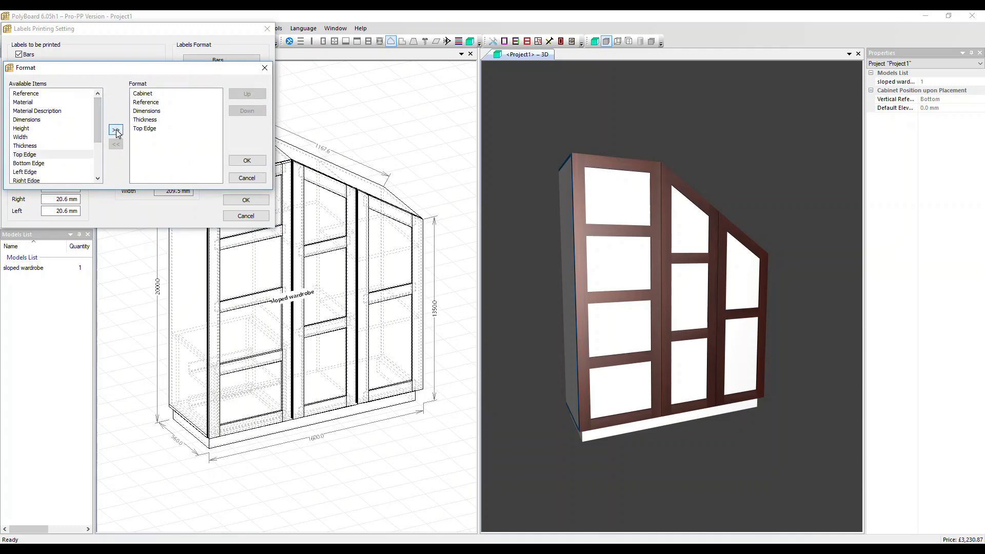
{"action": "left_click", "coordinate": [115, 129]}
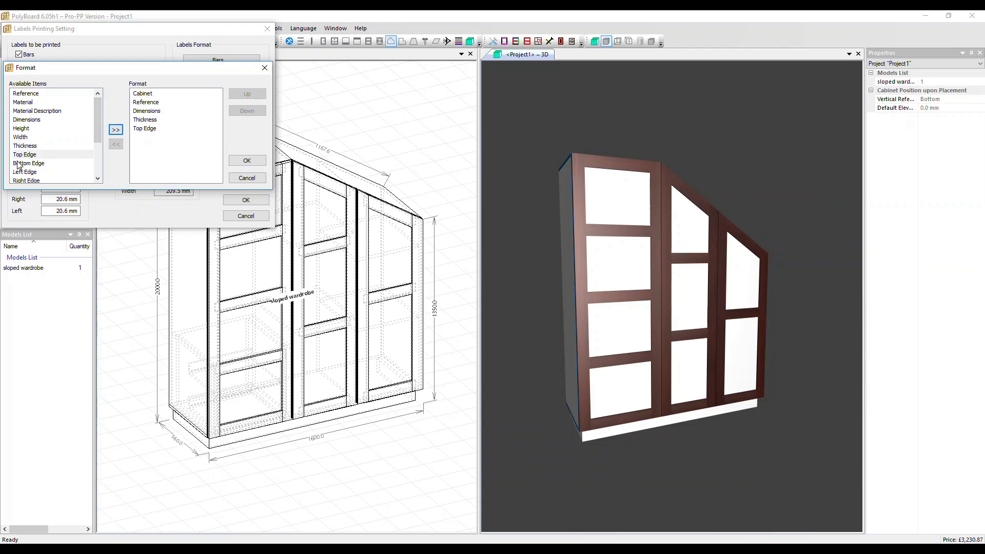
{"action": "left_click", "coordinate": [116, 129]}
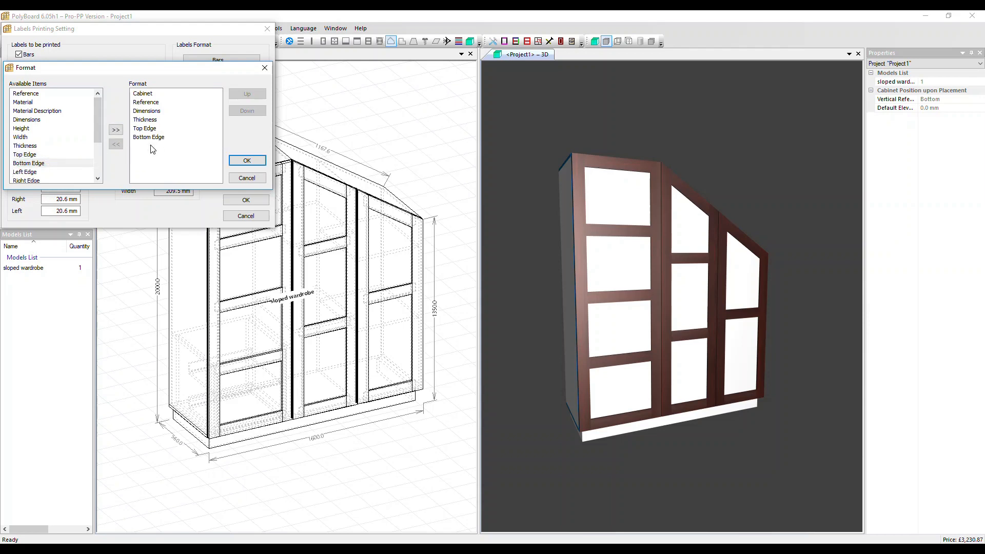
{"action": "left_click", "coordinate": [115, 129]}
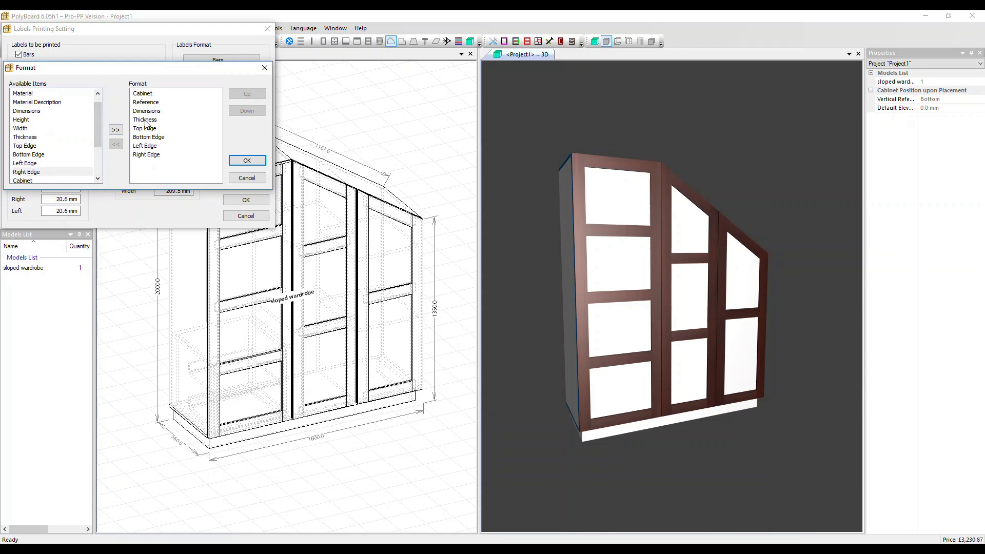
{"action": "left_click", "coordinate": [145, 102]}
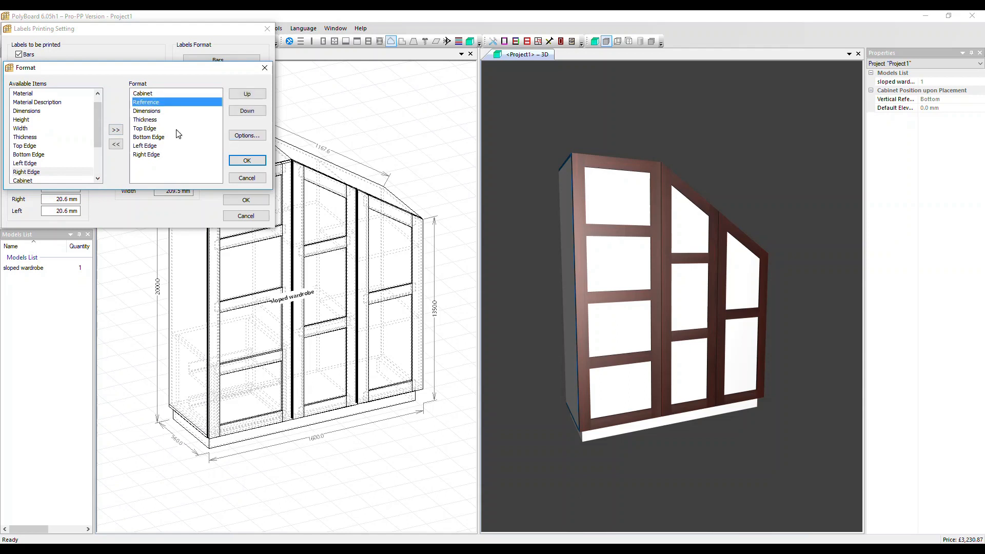
- Print the panel Reference as a barcode, apply the settings, and preview the labels
{"action": "left_click", "coordinate": [246, 135]}
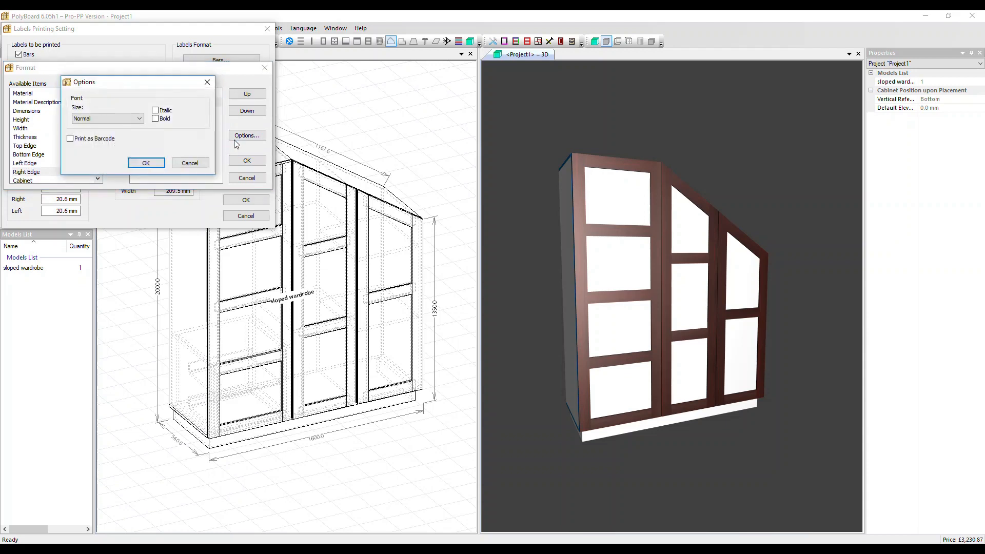
{"action": "mouse_move", "coordinate": [131, 137]}
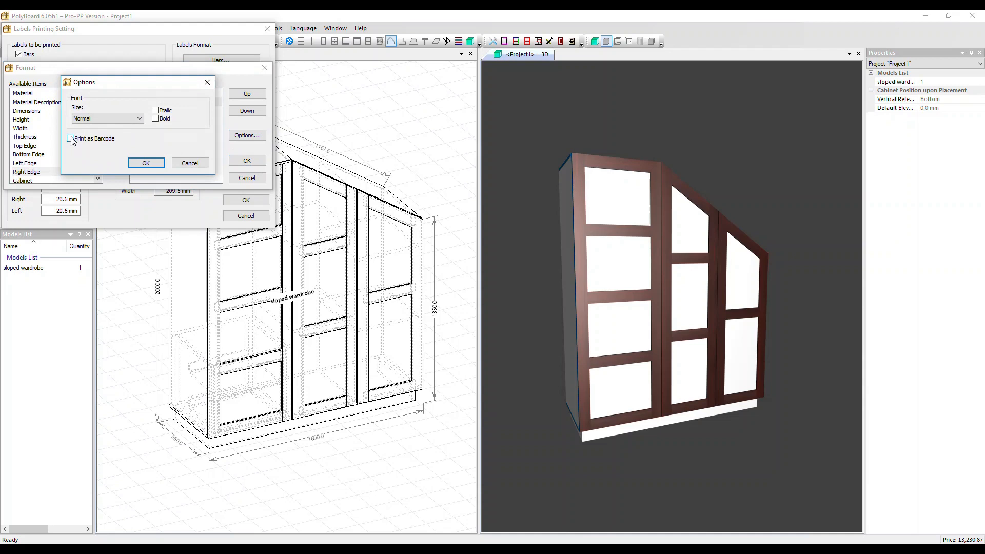
{"action": "left_click", "coordinate": [71, 140]}
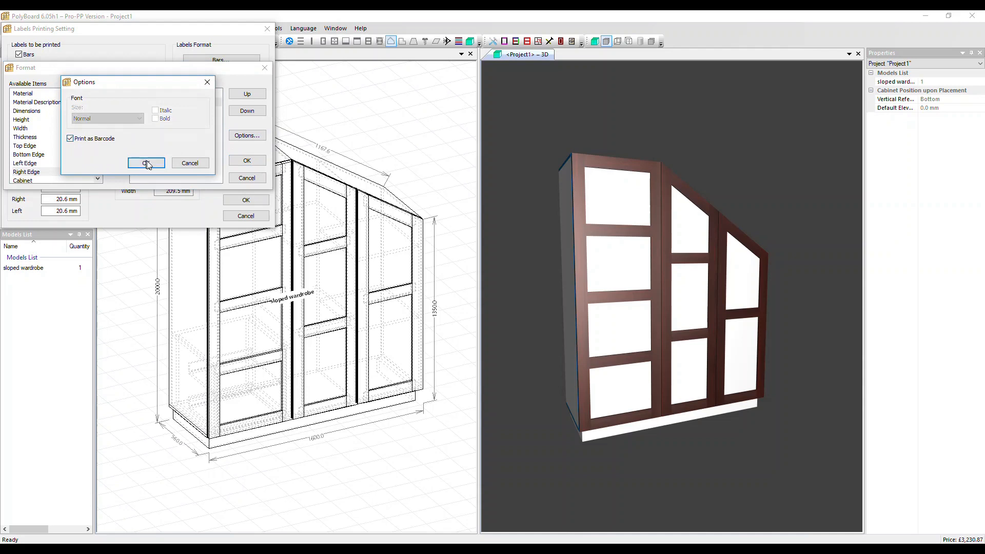
{"action": "left_click", "coordinate": [146, 163]}
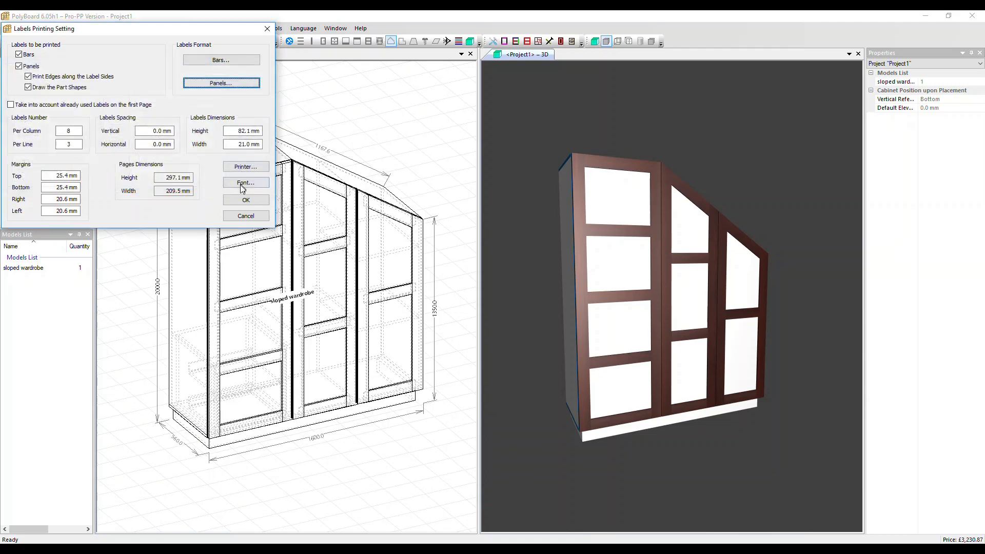
{"action": "left_click", "coordinate": [12, 28]}
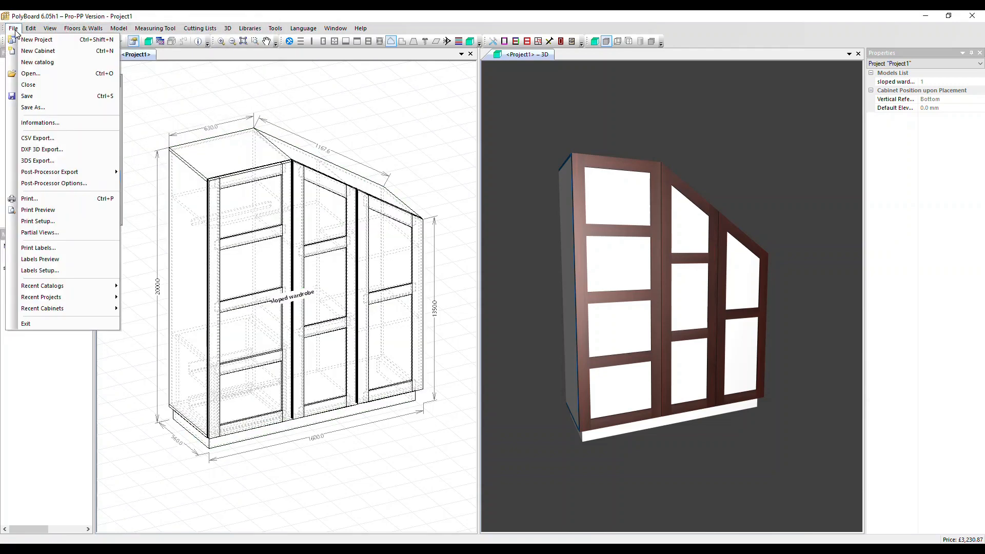
{"action": "mouse_move", "coordinate": [37, 247]}
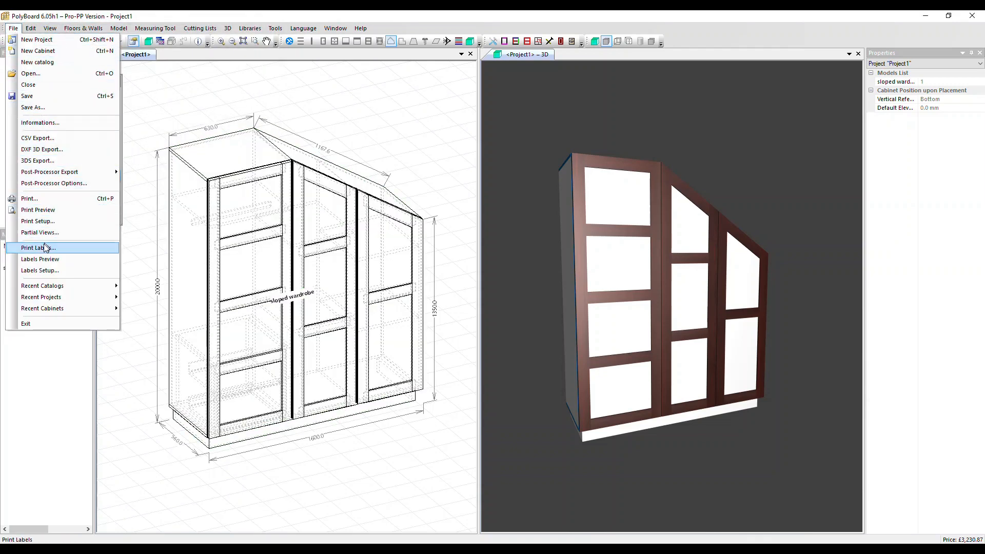
{"action": "mouse_move", "coordinate": [40, 258]}
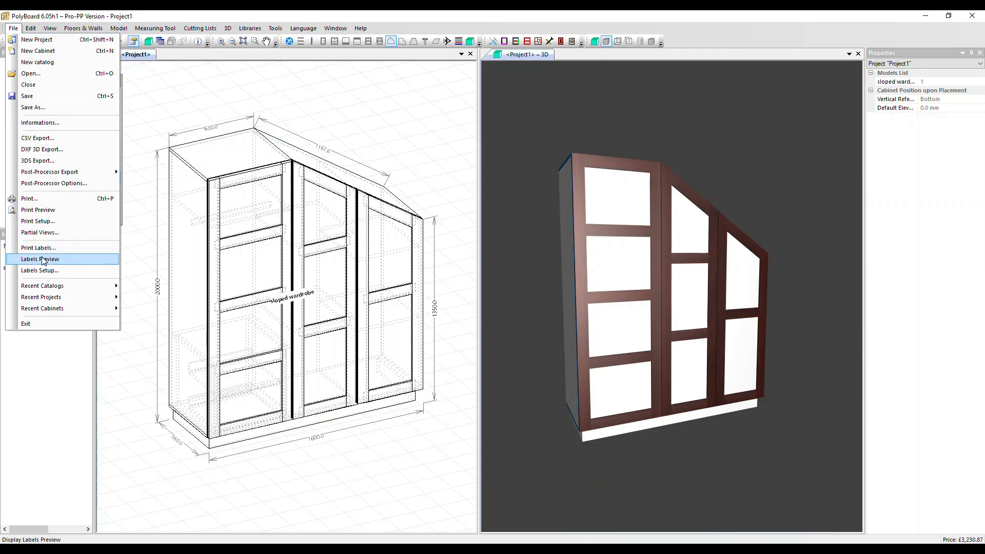
{"action": "left_click", "coordinate": [40, 259]}
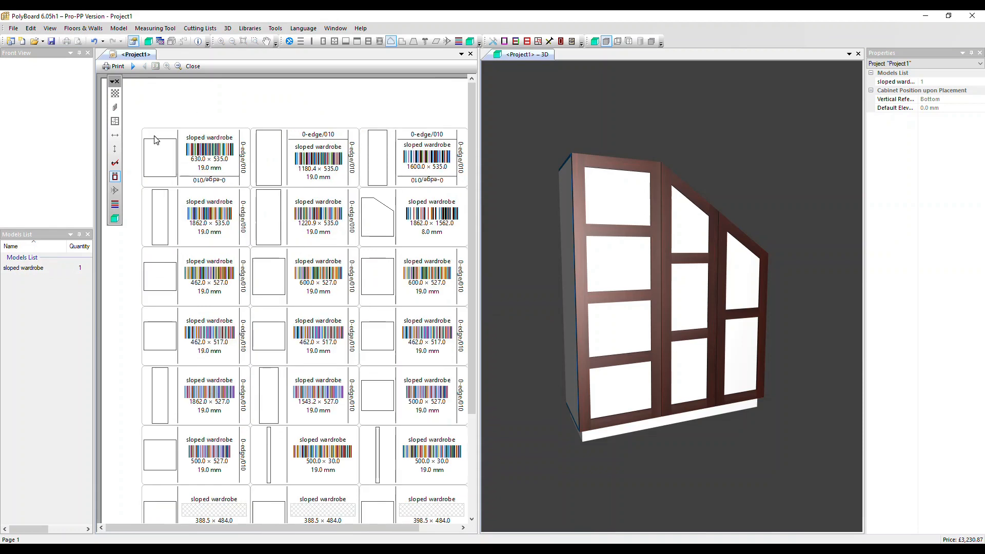
{"action": "mouse_move", "coordinate": [181, 178]}
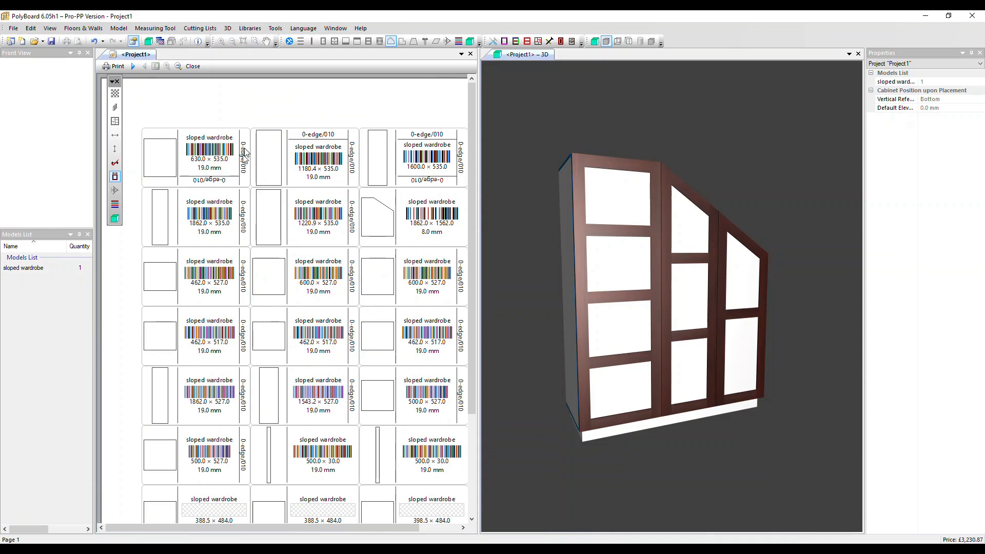
{"action": "mouse_move", "coordinate": [232, 179]}
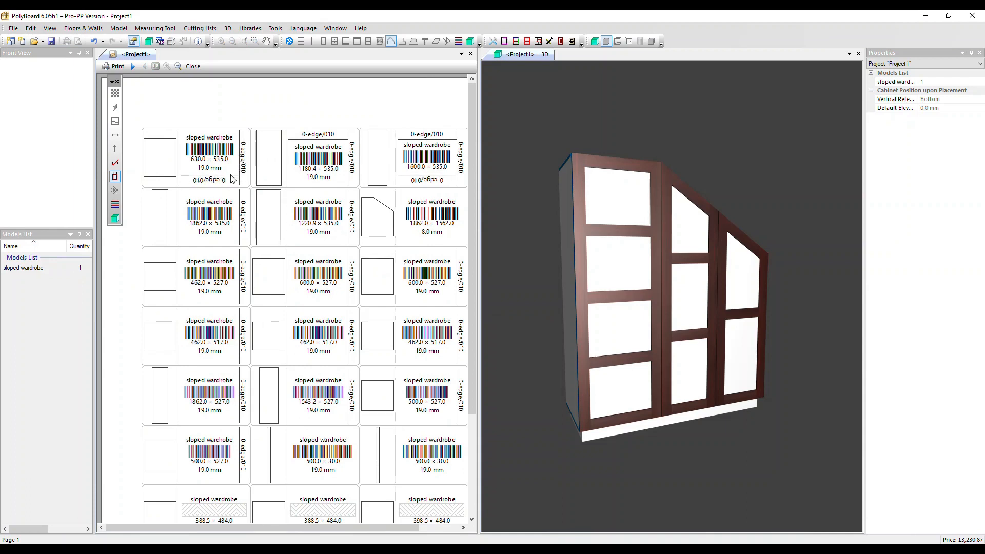
{"action": "mouse_move", "coordinate": [209, 187]}
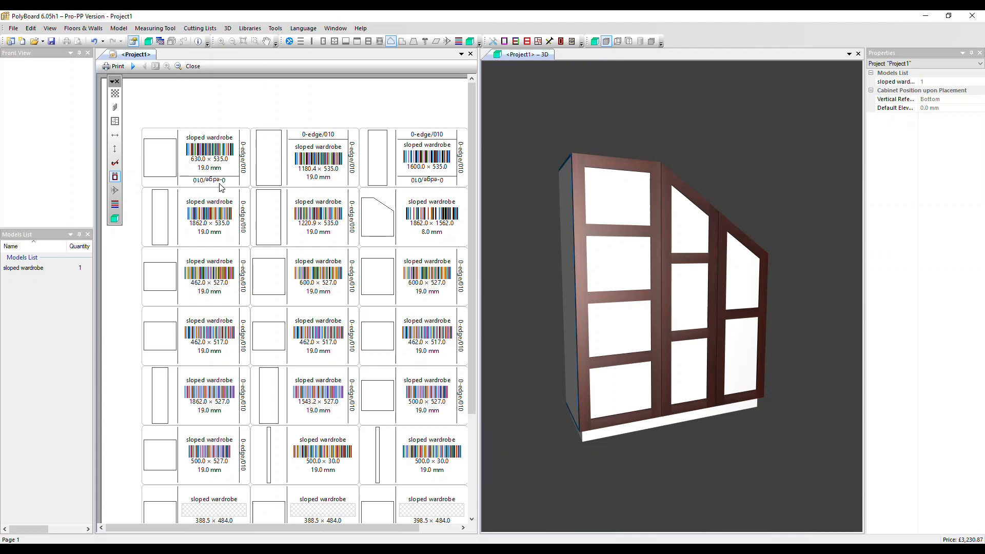
{"action": "mouse_move", "coordinate": [199, 164]}
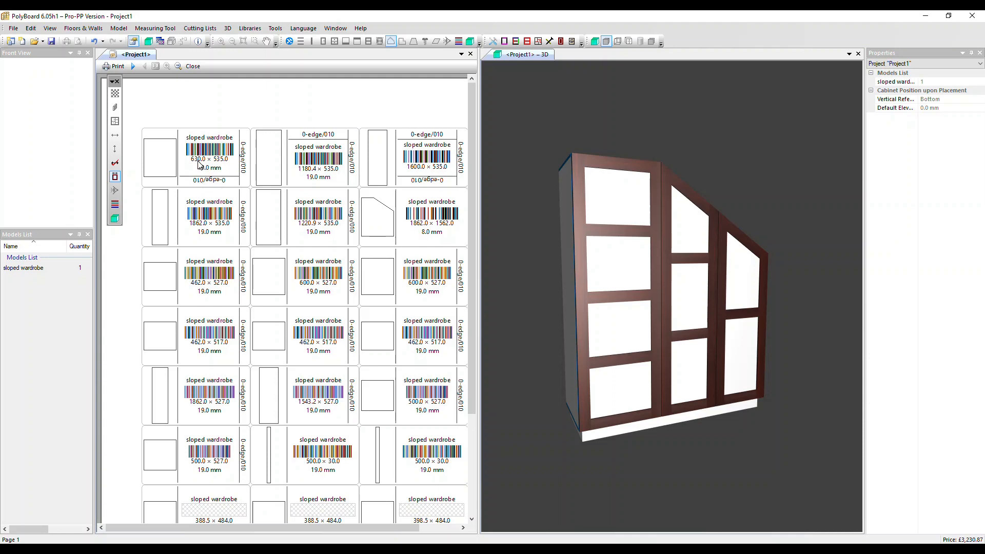